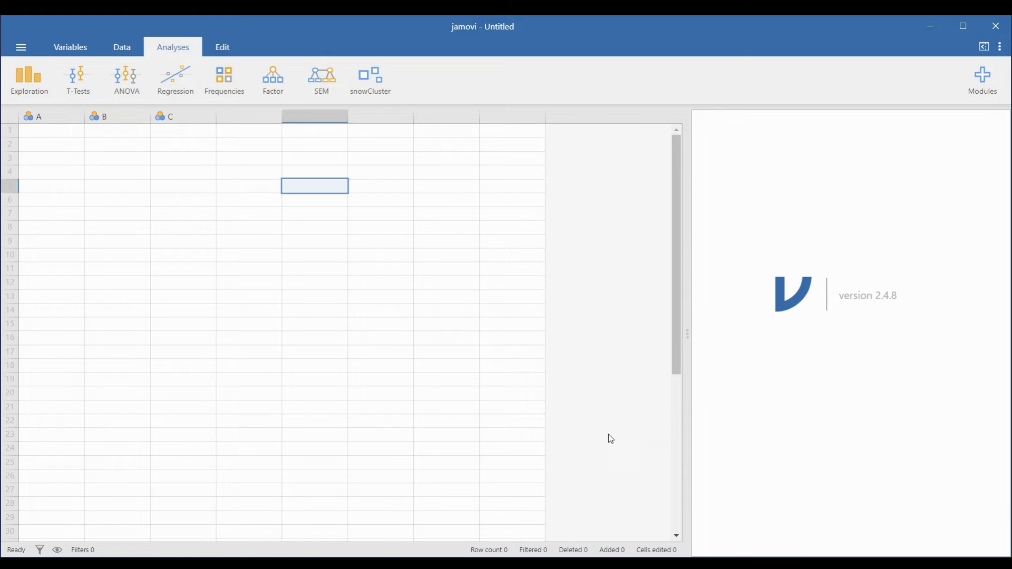
{"action": "mouse_move", "coordinate": [694, 350]}
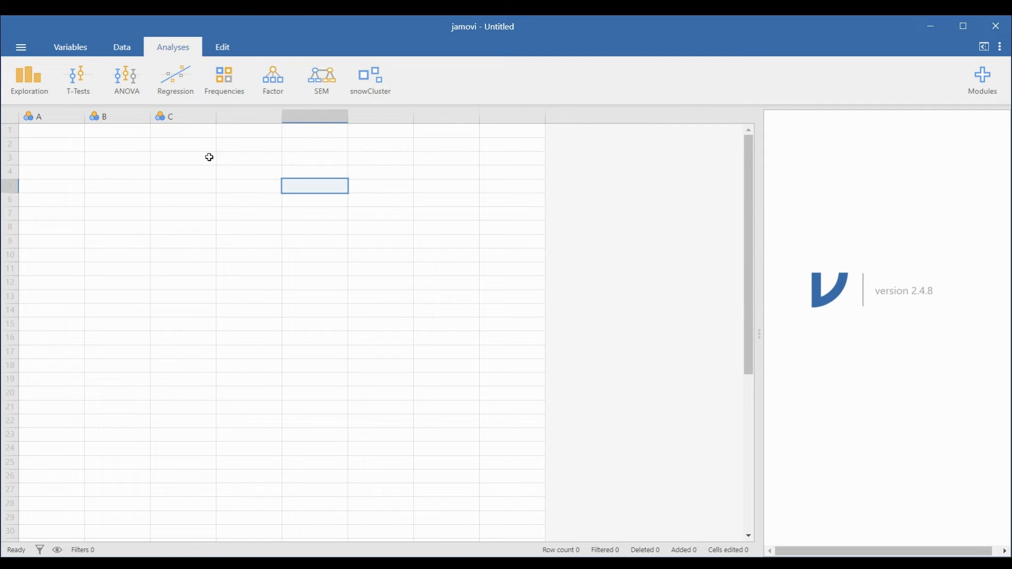
Bring up the Data Library of example datasets from the main menu's Open option
{"action": "left_click", "coordinate": [20, 46]}
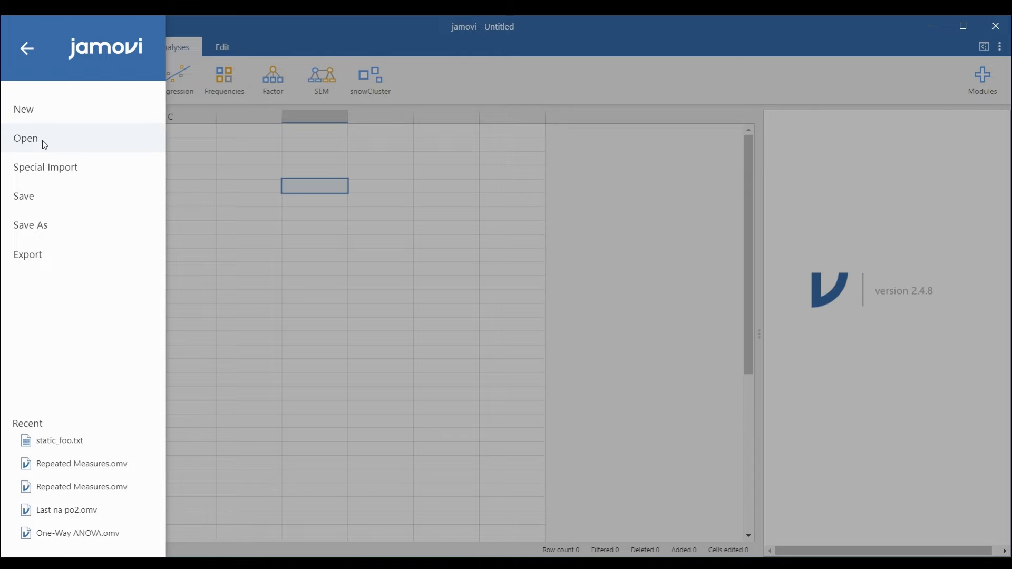
{"action": "left_click", "coordinate": [25, 138]}
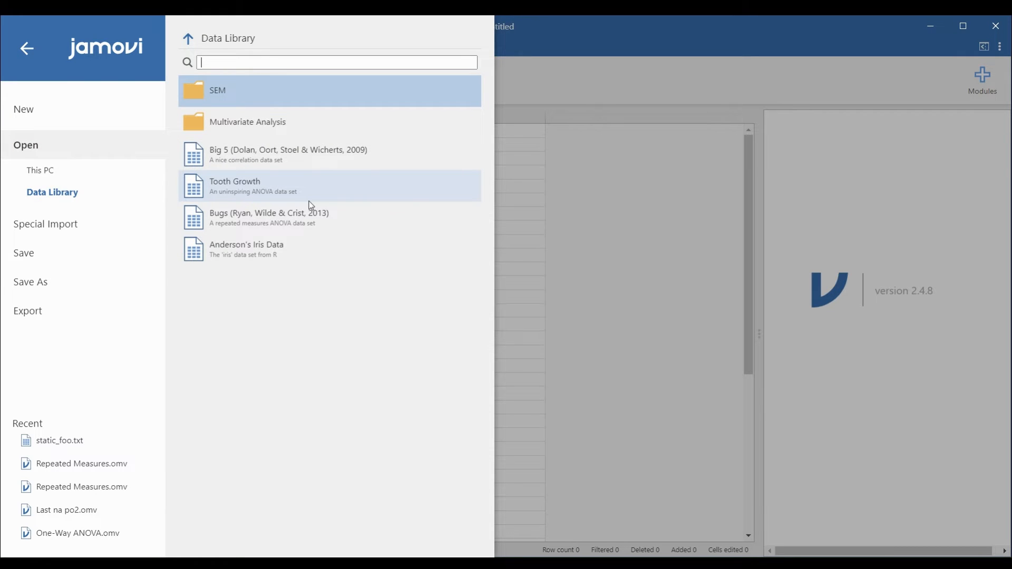
{"action": "mouse_move", "coordinate": [271, 190]}
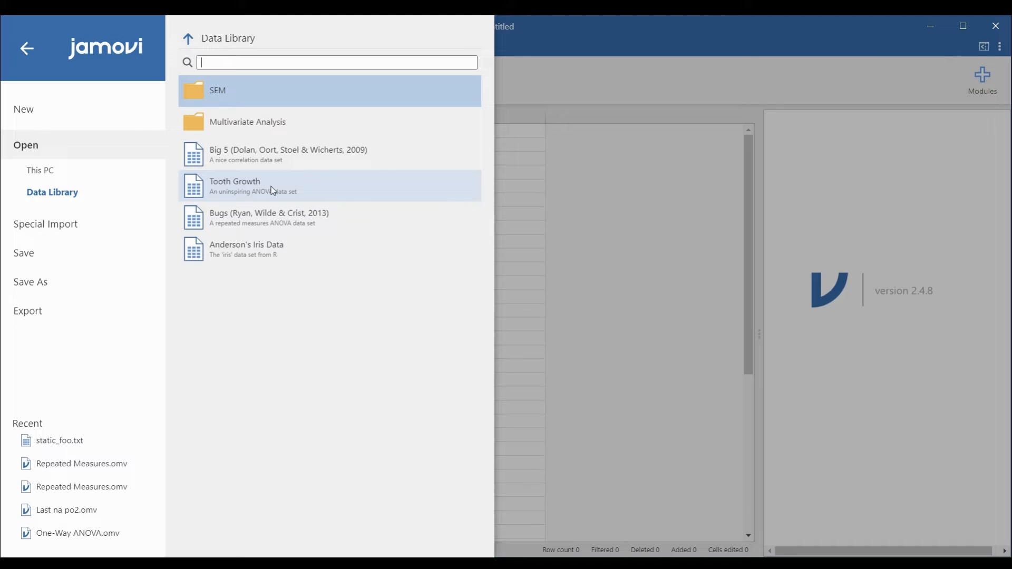
Load the Tooth Growth example dataset from the Data Library
{"action": "left_click", "coordinate": [258, 186]}
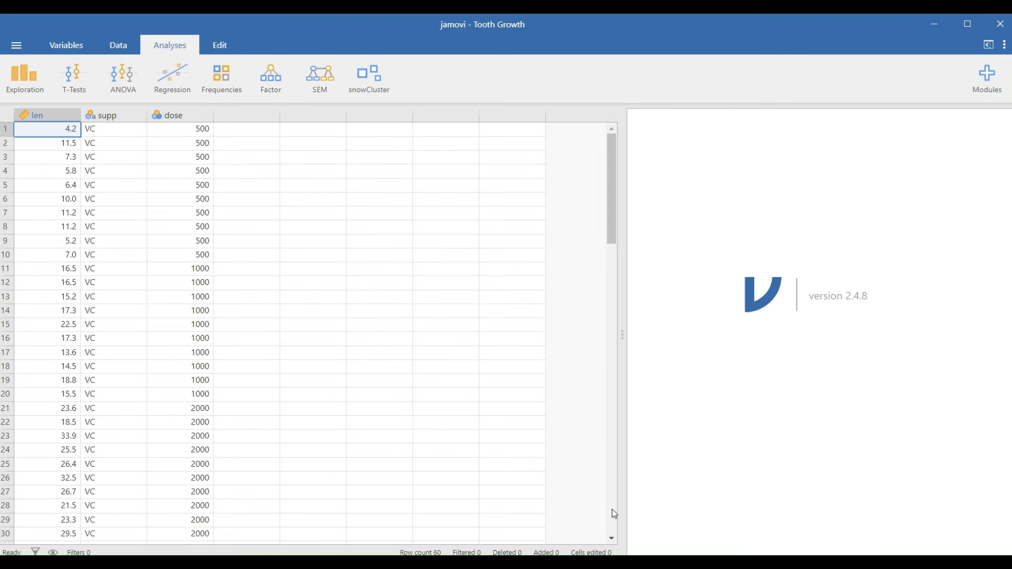
{"action": "mouse_move", "coordinate": [365, 226]}
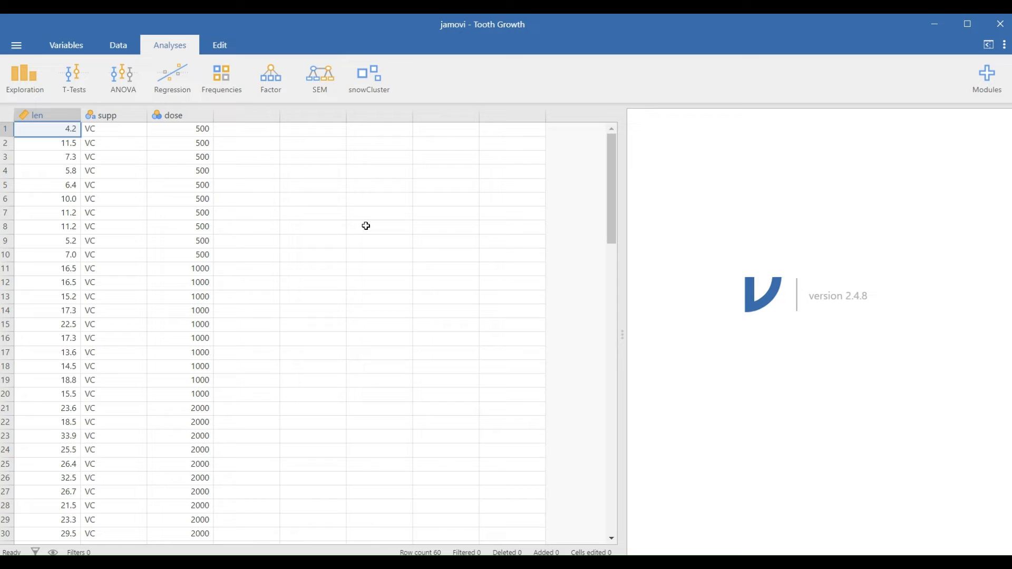
{"action": "mouse_move", "coordinate": [474, 245]}
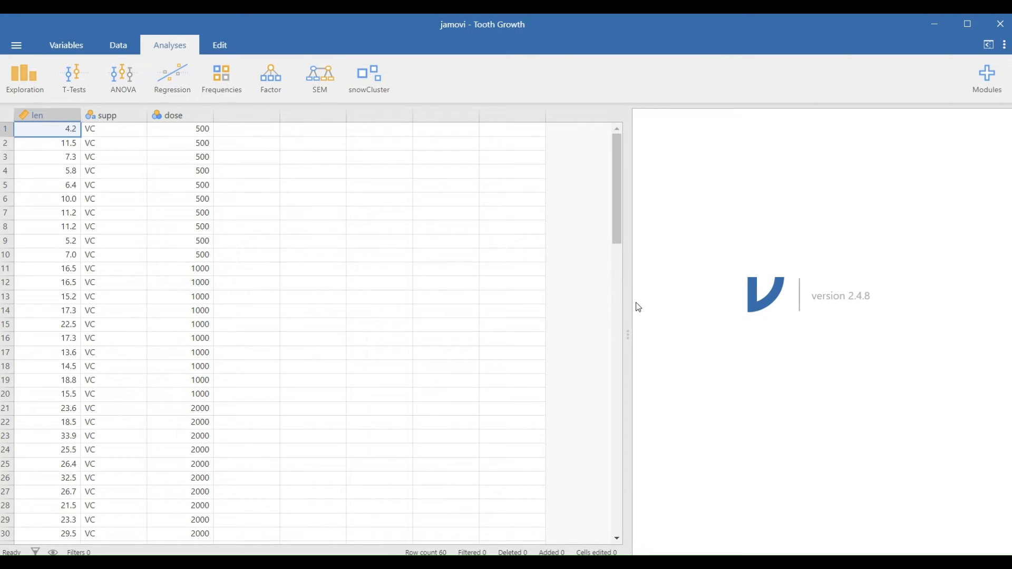
{"action": "mouse_move", "coordinate": [387, 208]}
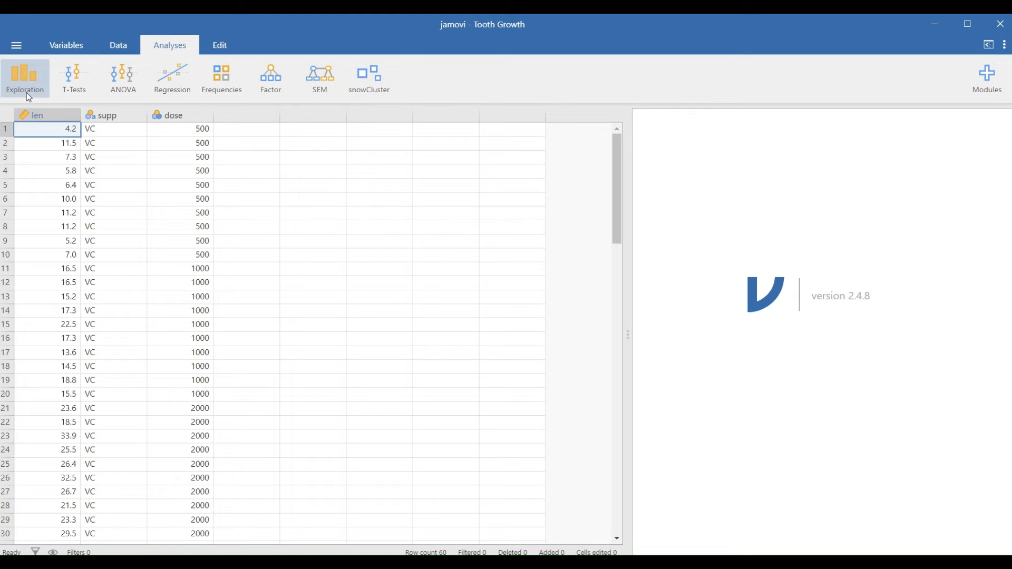
Start a Descriptives analysis from Exploration and add len as its variable
{"action": "left_click", "coordinate": [25, 78]}
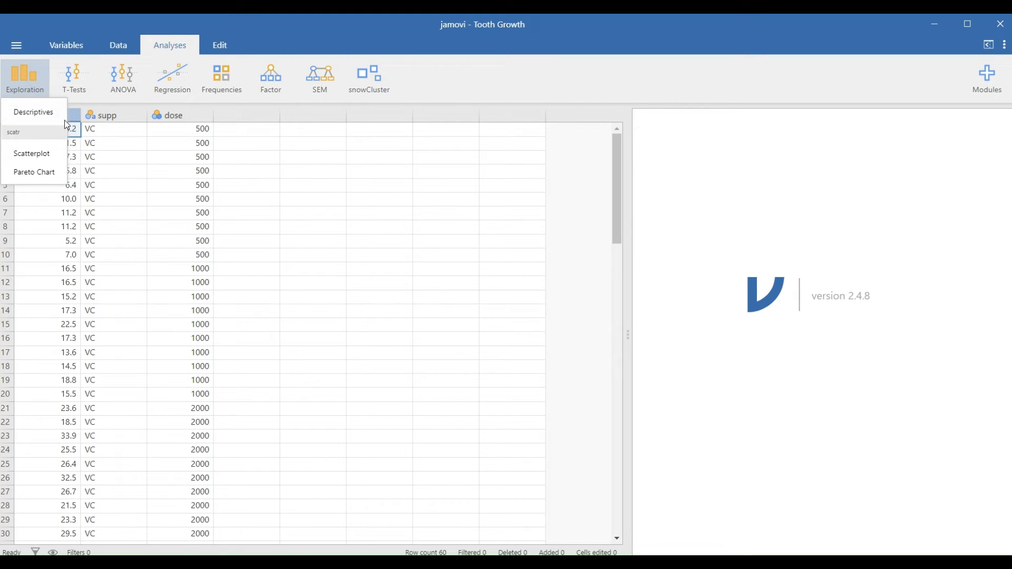
{"action": "left_click", "coordinate": [32, 112]}
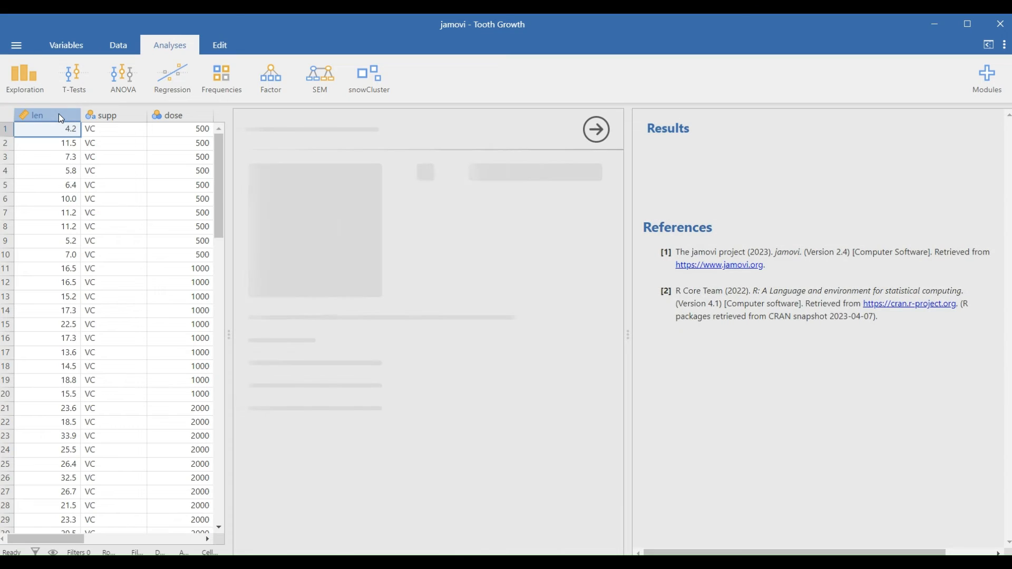
{"action": "left_click", "coordinate": [25, 77]}
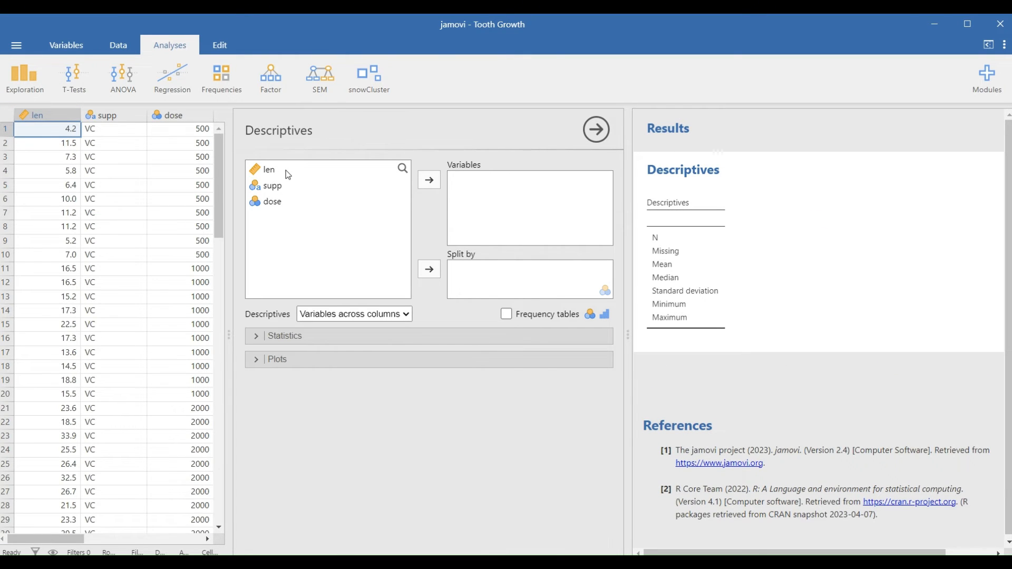
{"action": "left_click", "coordinate": [268, 170]}
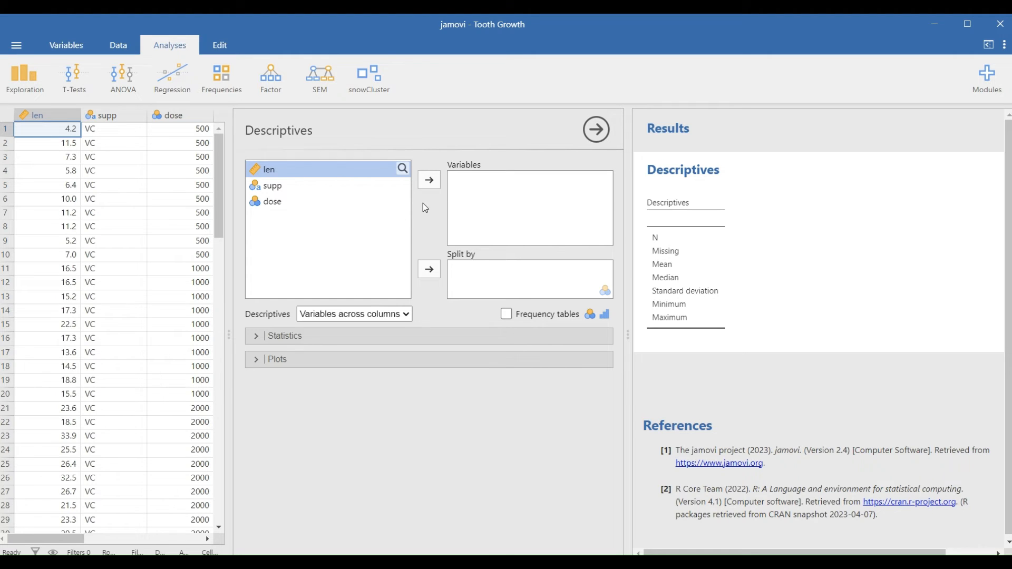
{"action": "left_click", "coordinate": [429, 179]}
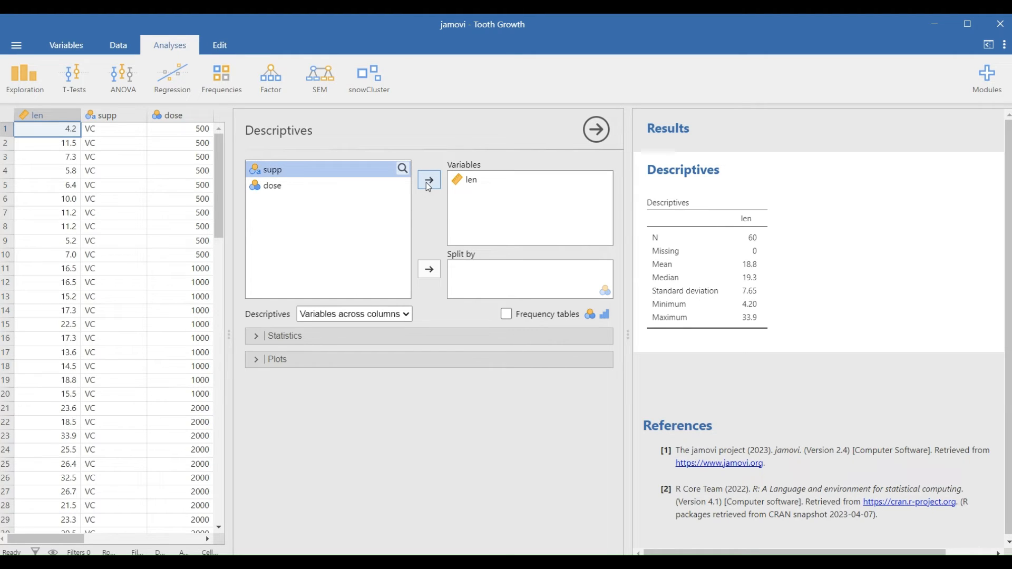
{"action": "mouse_move", "coordinate": [485, 196]}
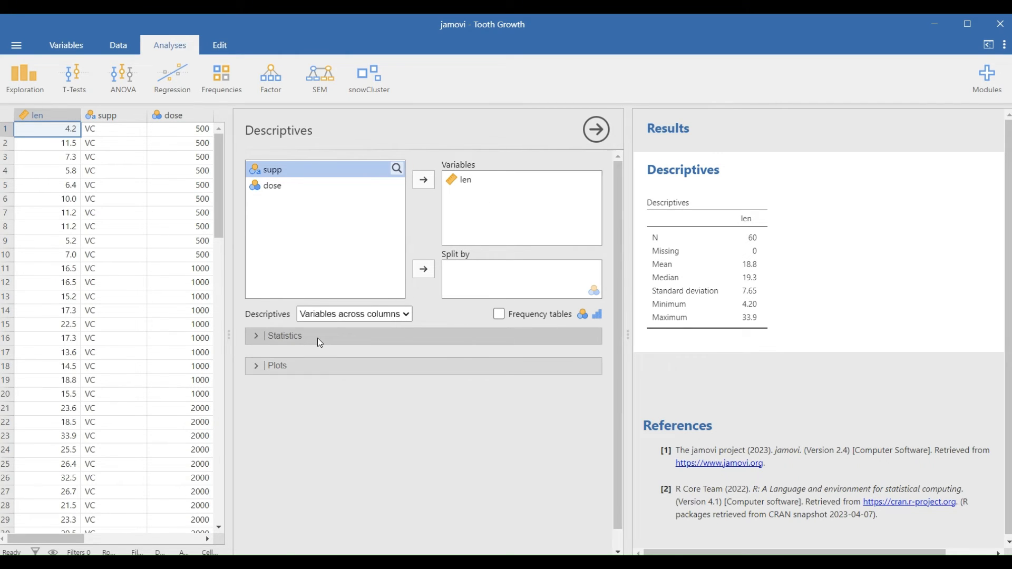
Add Shapiro-Wilk W and p to the len table and remove the Missing count
{"action": "left_click", "coordinate": [284, 335]}
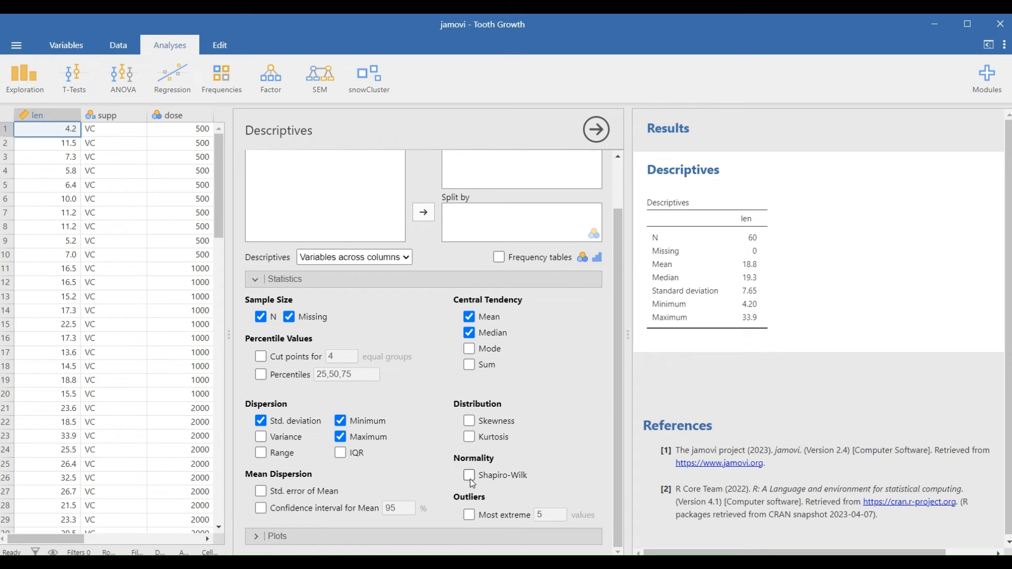
{"action": "left_click", "coordinate": [469, 475]}
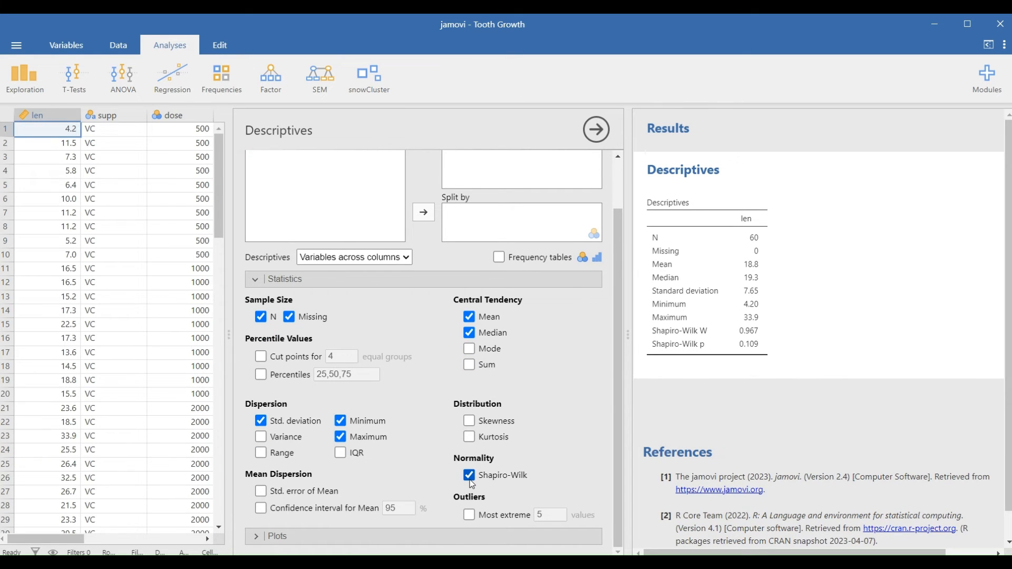
{"action": "left_click", "coordinate": [469, 333]}
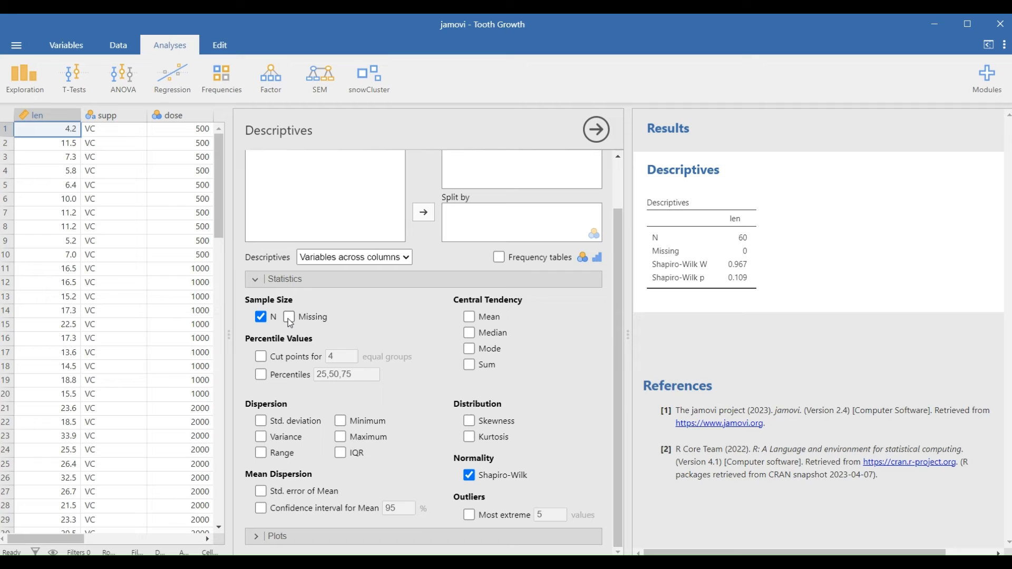
{"action": "left_click", "coordinate": [287, 316]}
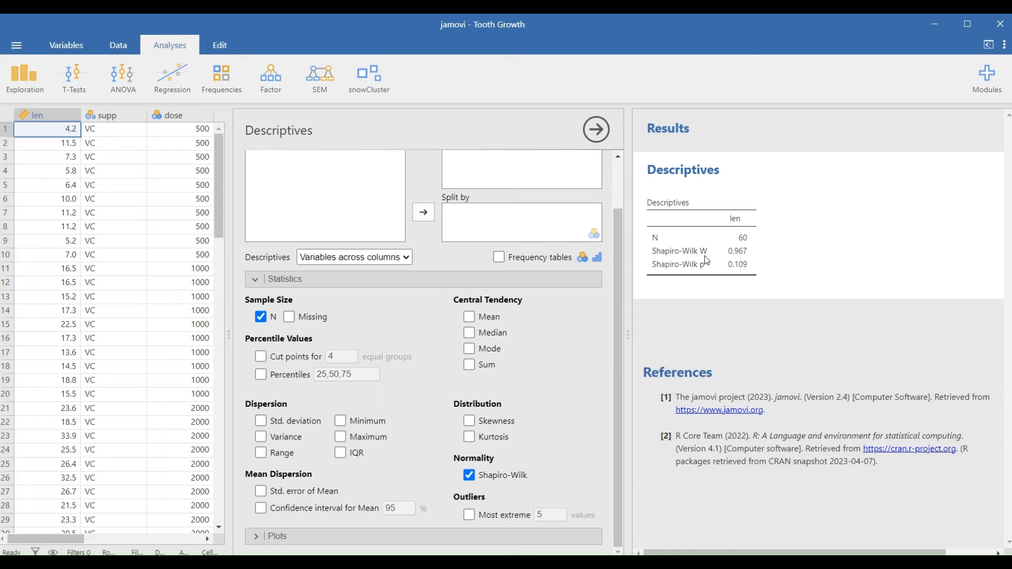
{"action": "mouse_move", "coordinate": [742, 274]}
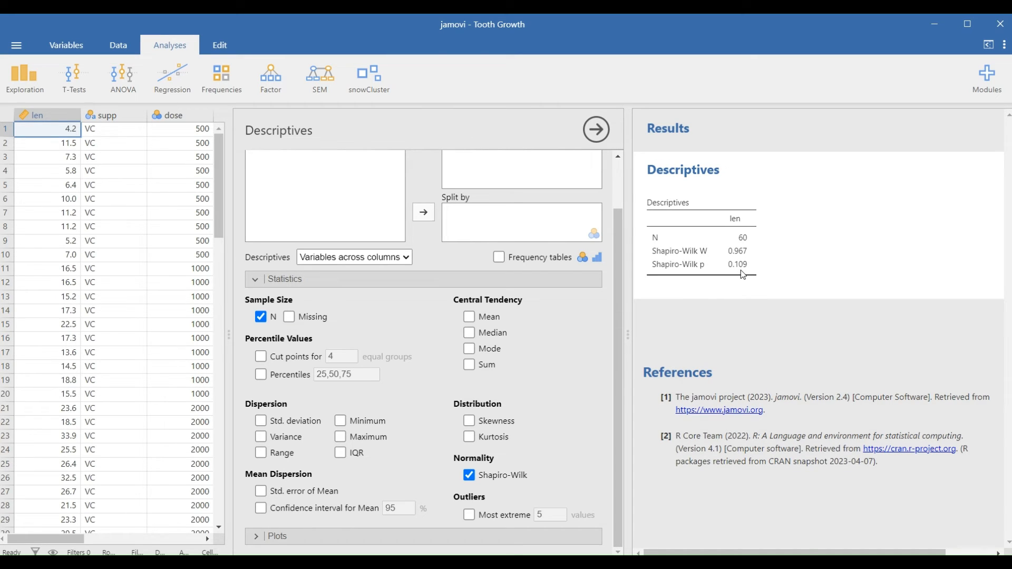
{"action": "mouse_move", "coordinate": [755, 255]}
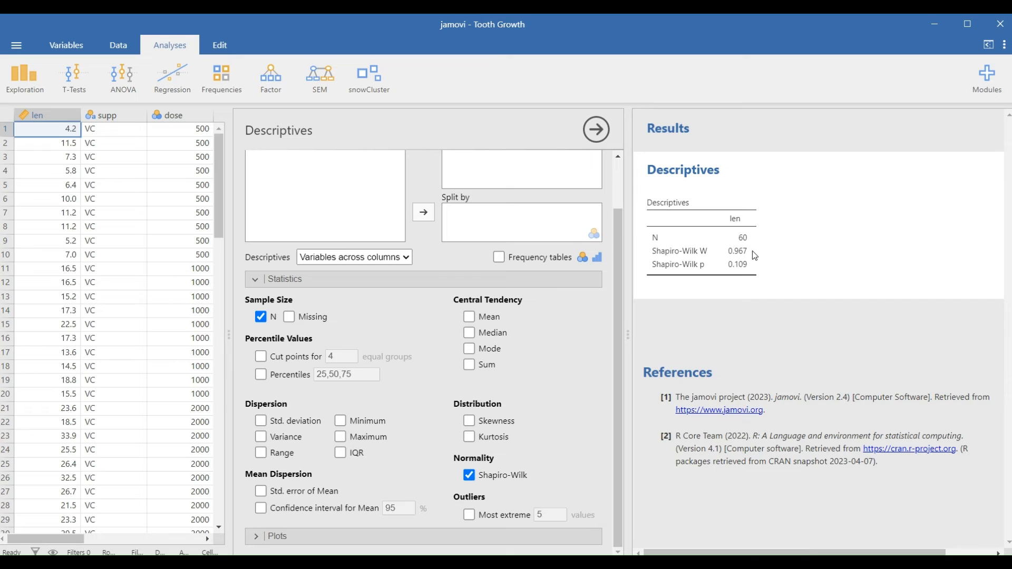
{"action": "mouse_move", "coordinate": [764, 265]}
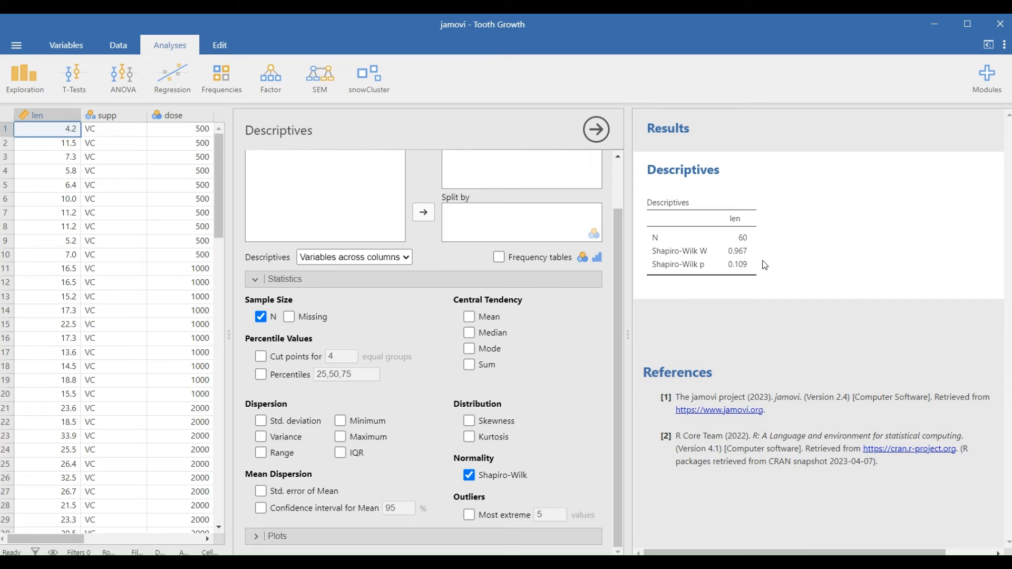
{"action": "mouse_move", "coordinate": [750, 274]}
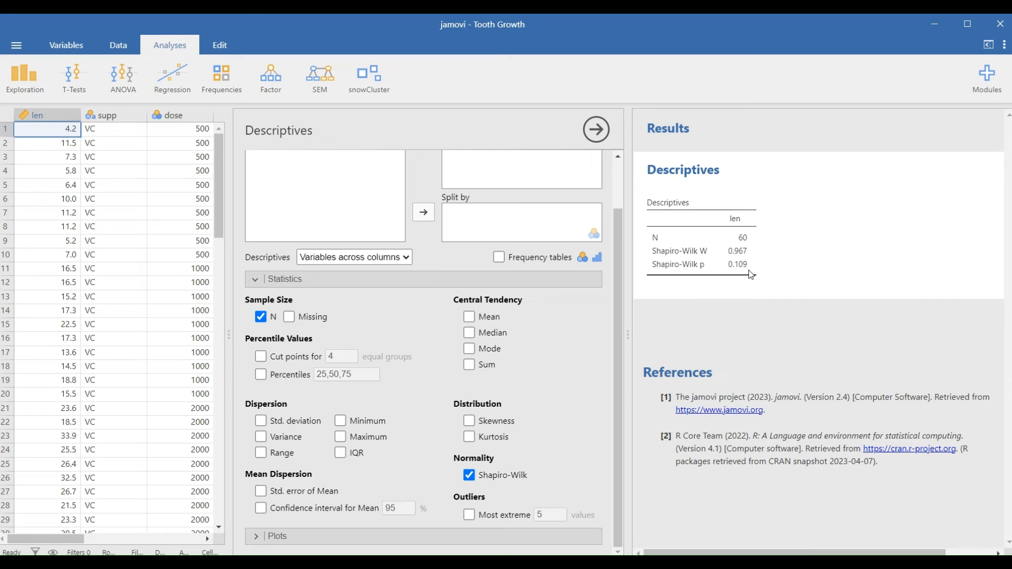
{"action": "mouse_move", "coordinate": [748, 276]}
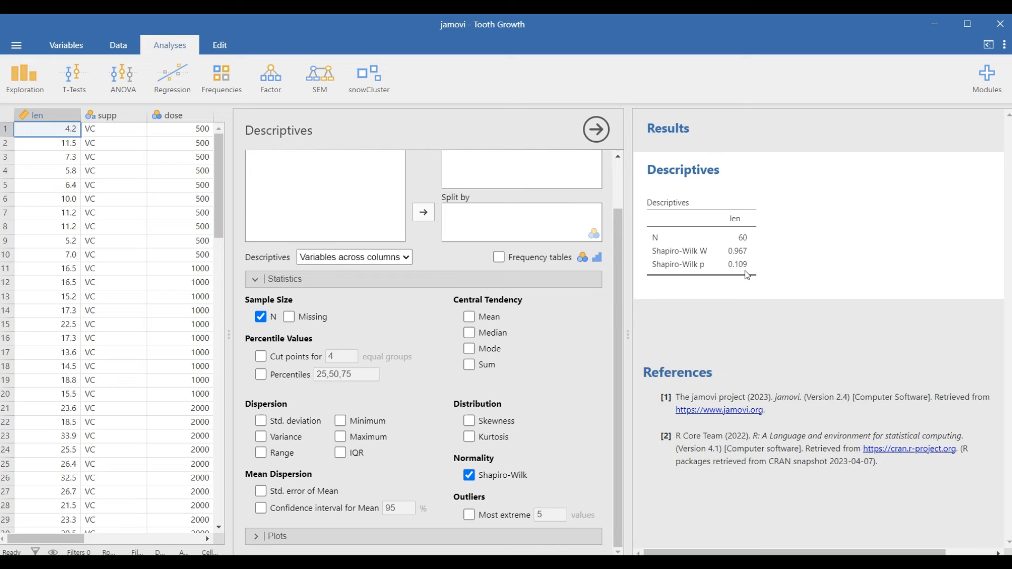
{"action": "mouse_move", "coordinate": [760, 273]}
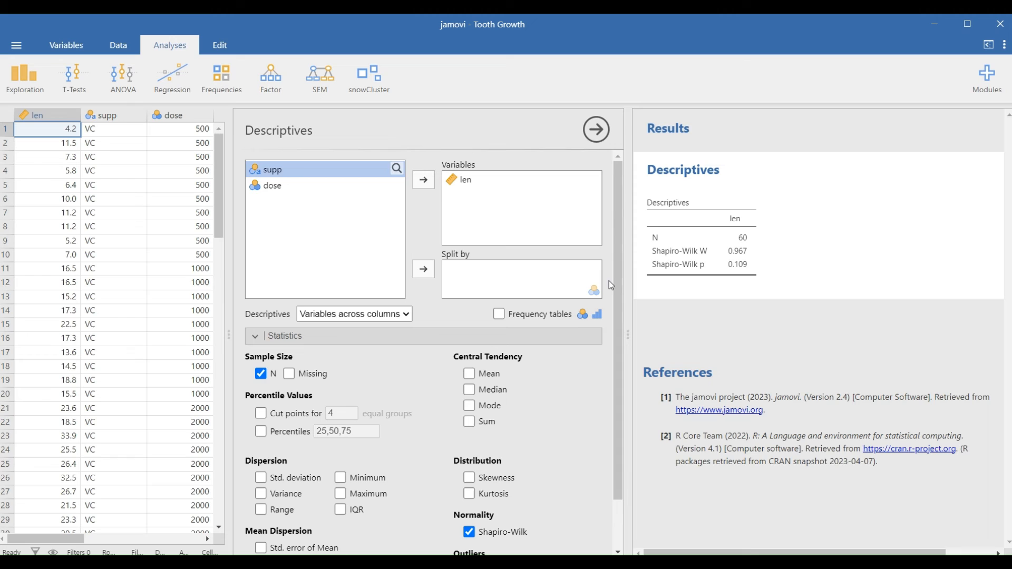
{"action": "mouse_move", "coordinate": [287, 201]}
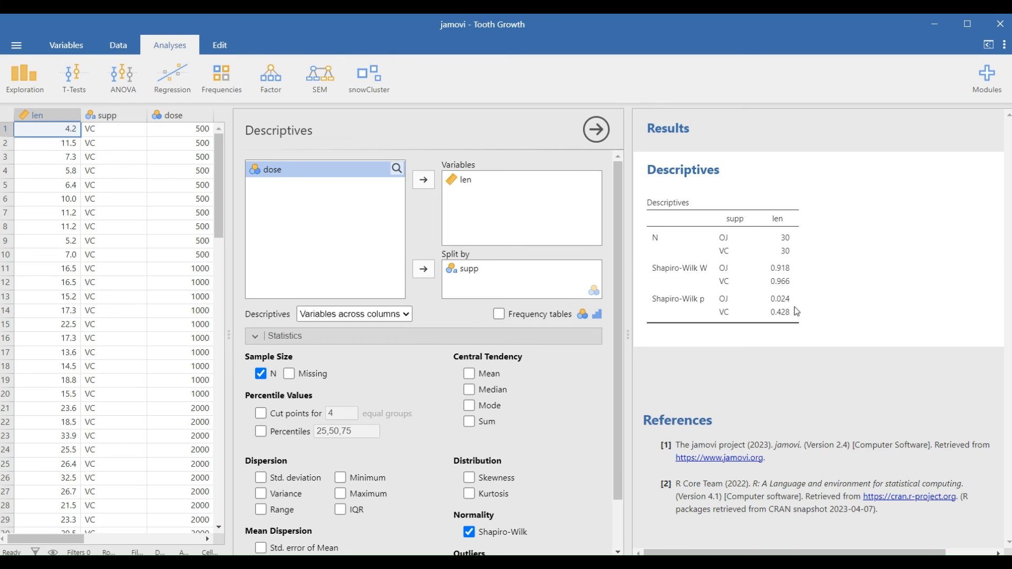
{"action": "mouse_move", "coordinate": [794, 310]}
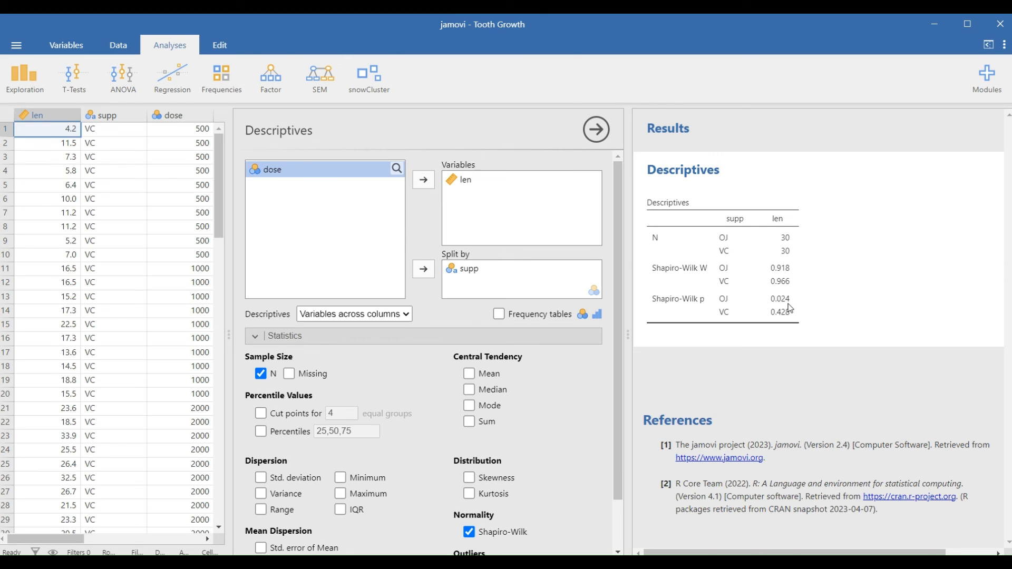
{"action": "mouse_move", "coordinate": [734, 311]}
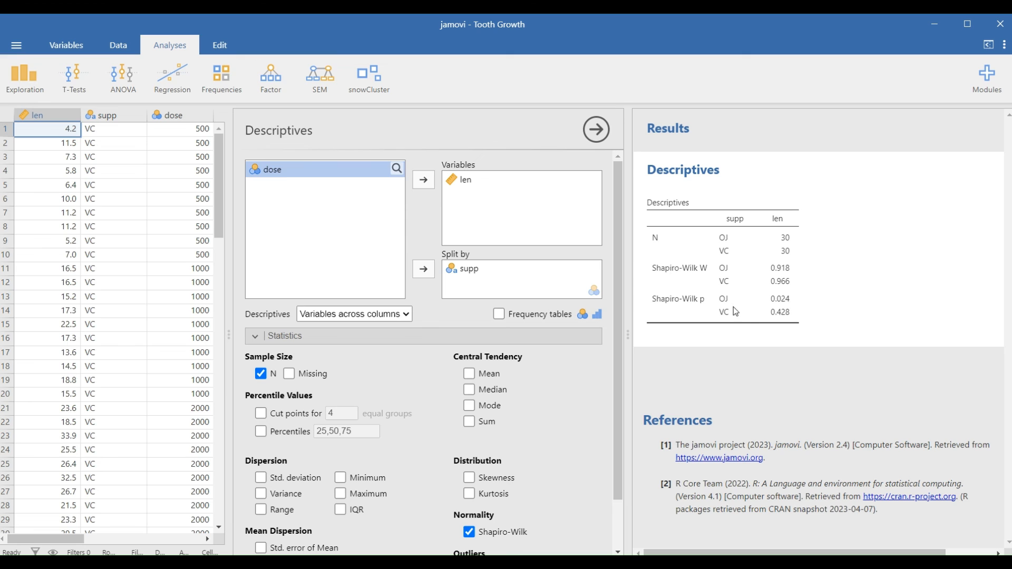
{"action": "mouse_move", "coordinate": [726, 322]}
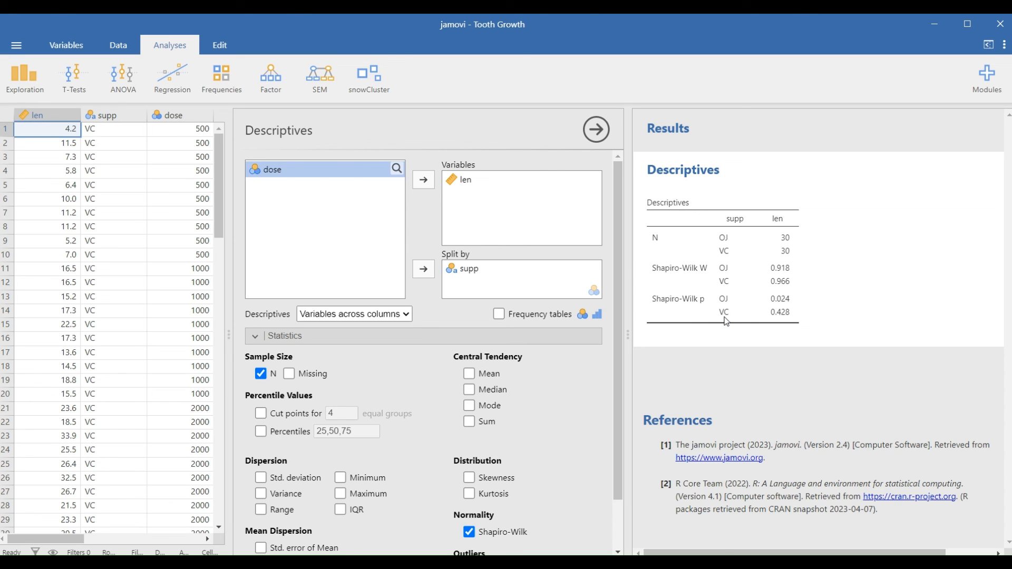
{"action": "mouse_move", "coordinate": [784, 319]}
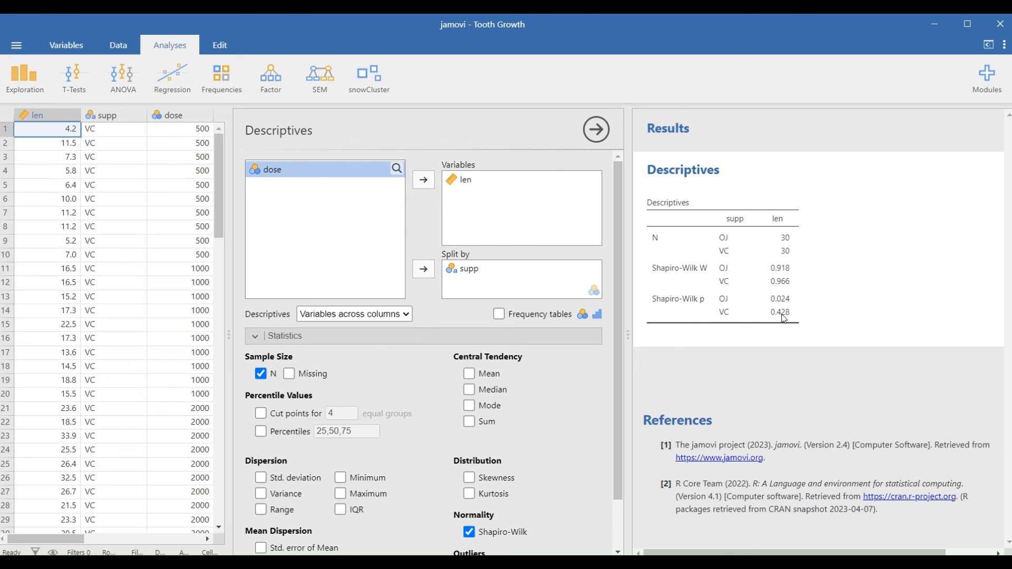
{"action": "mouse_move", "coordinate": [786, 325]}
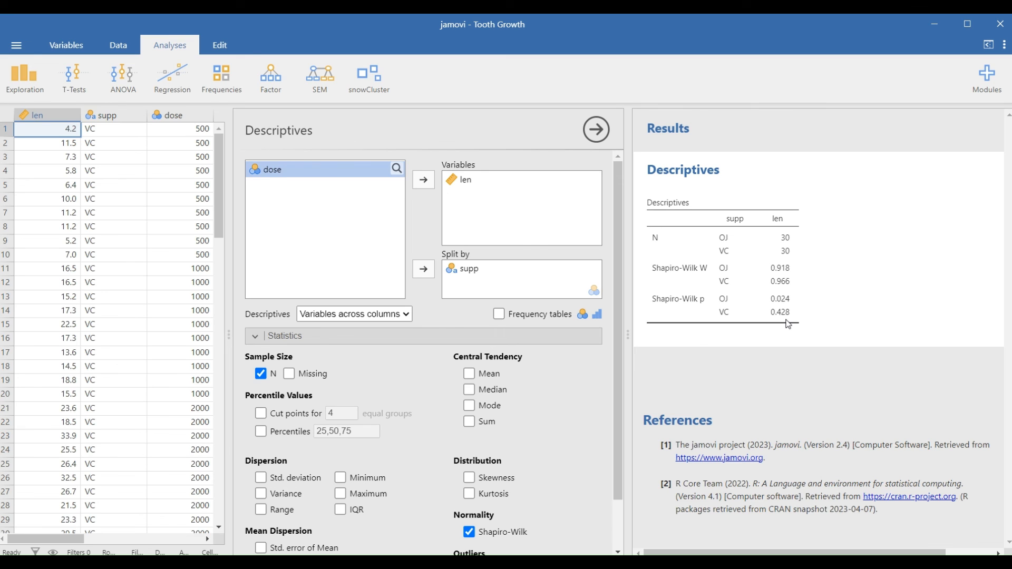
{"action": "mouse_move", "coordinate": [781, 326]}
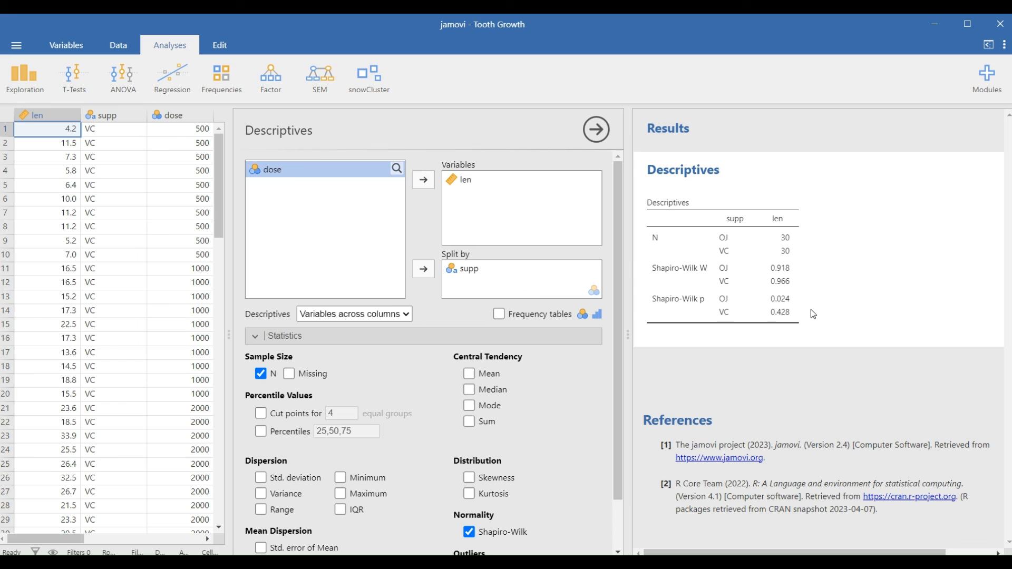
{"action": "mouse_move", "coordinate": [866, 326]}
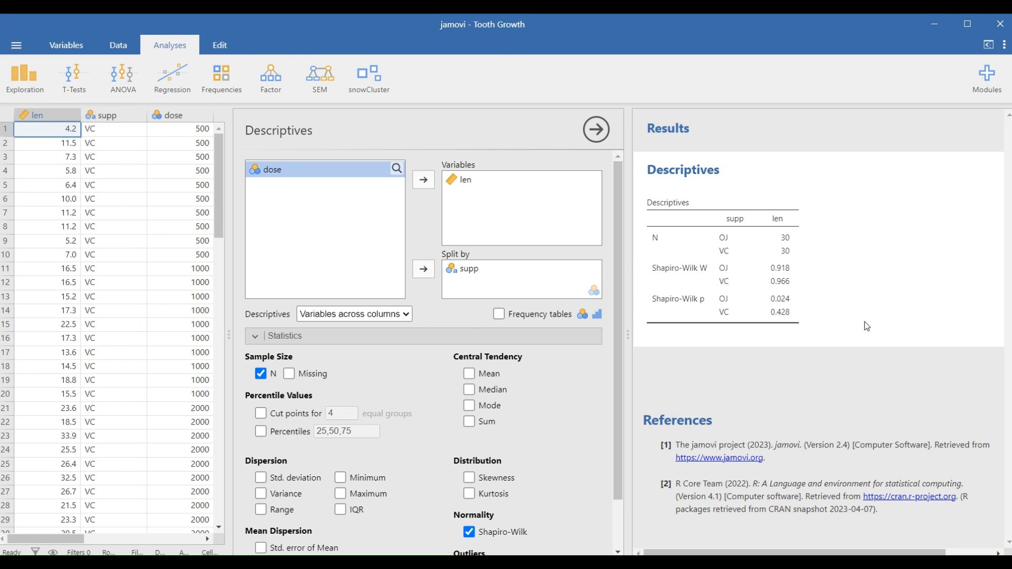
{"action": "mouse_move", "coordinate": [897, 319]}
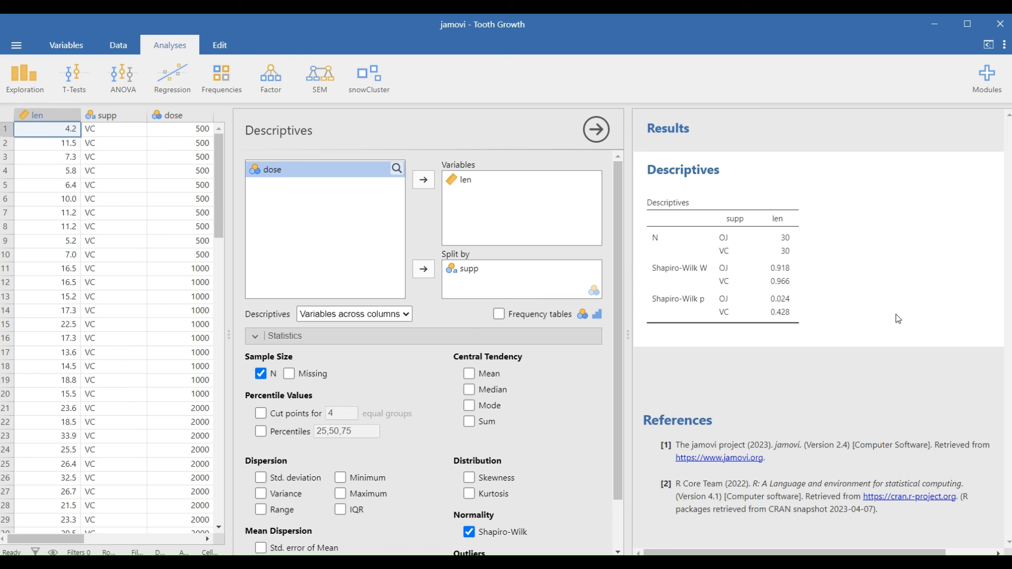